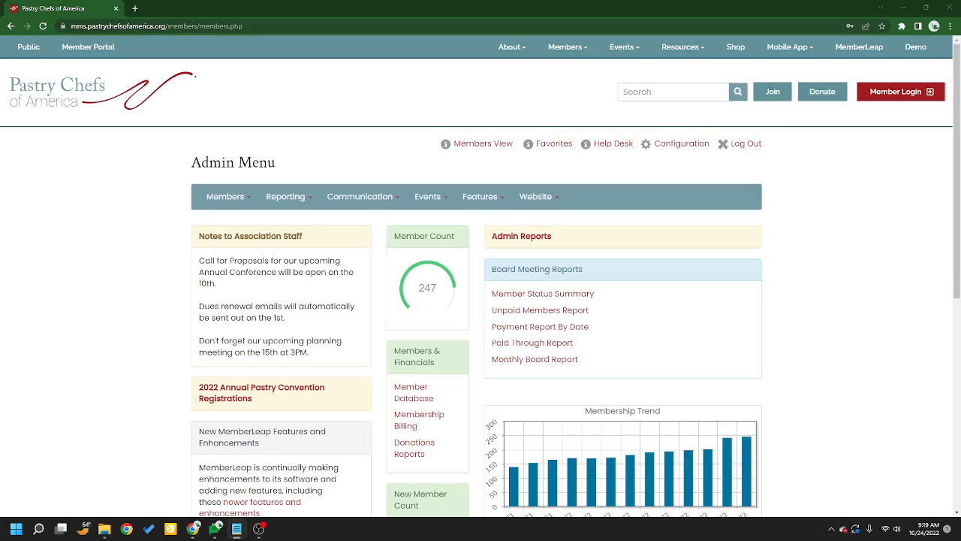
Open Events > Proposal Submission from the Admin Menu and scroll the proposal request list.
click(427, 196)
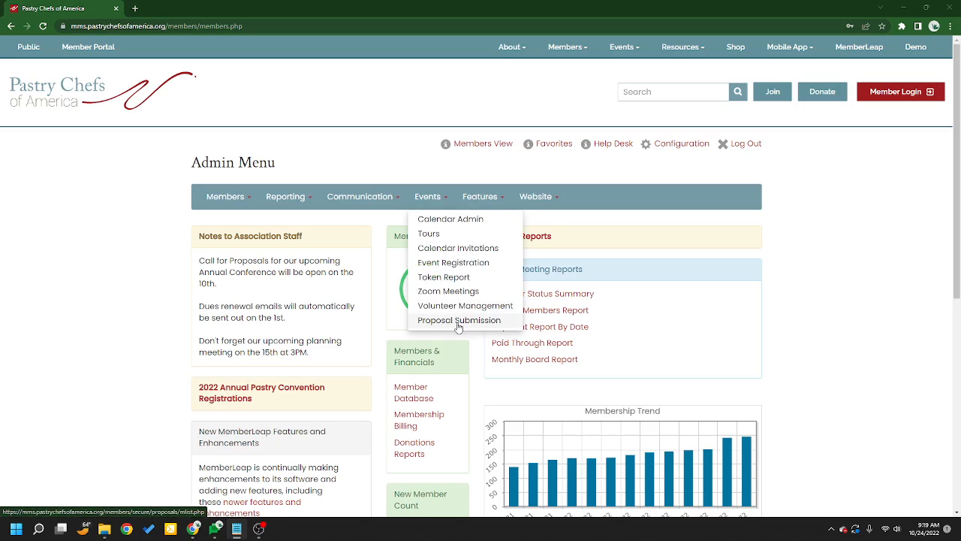
click(459, 320)
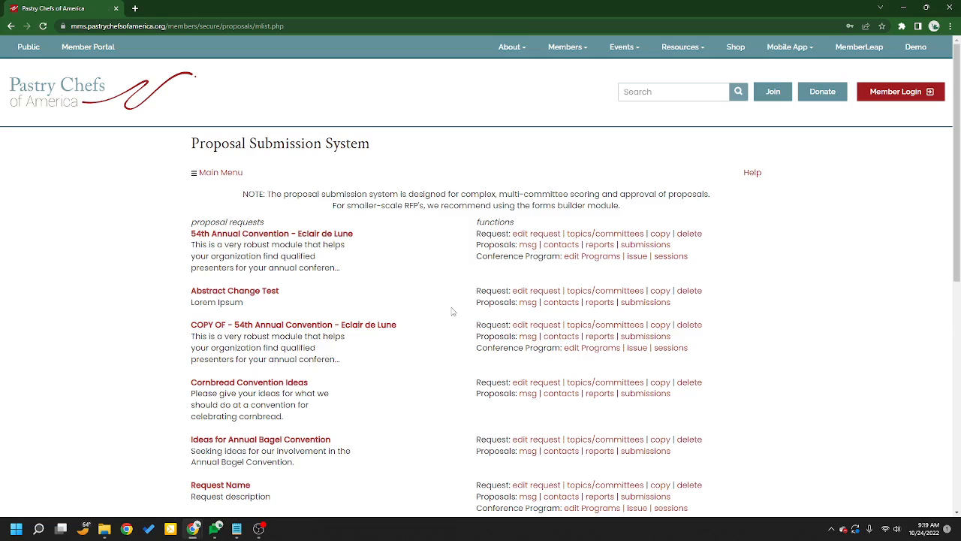
scroll(down, 3)
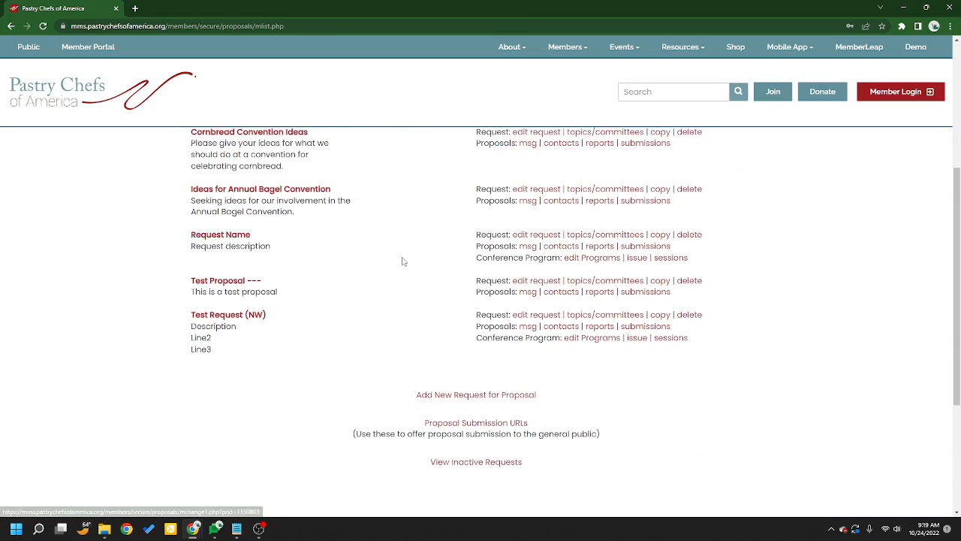
mouse_move(564, 261)
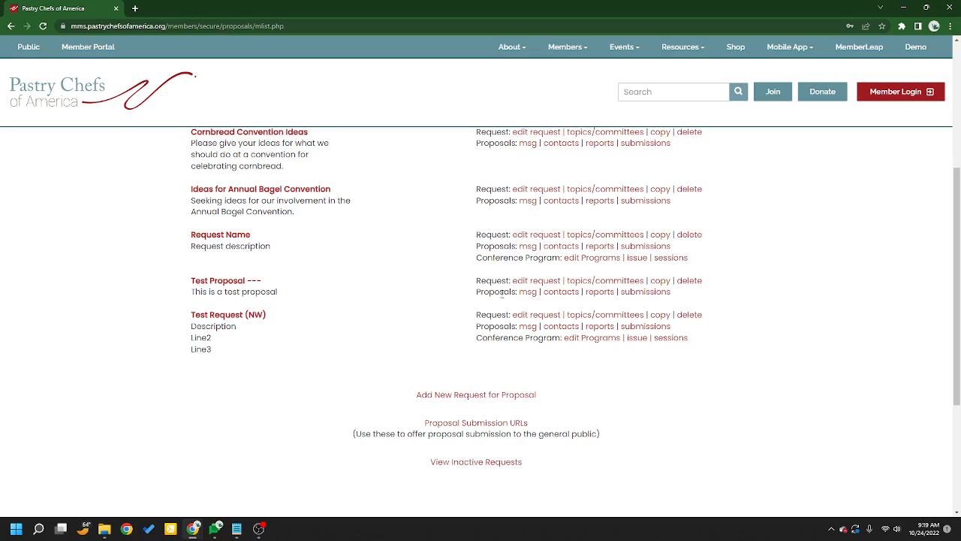
mouse_move(536, 239)
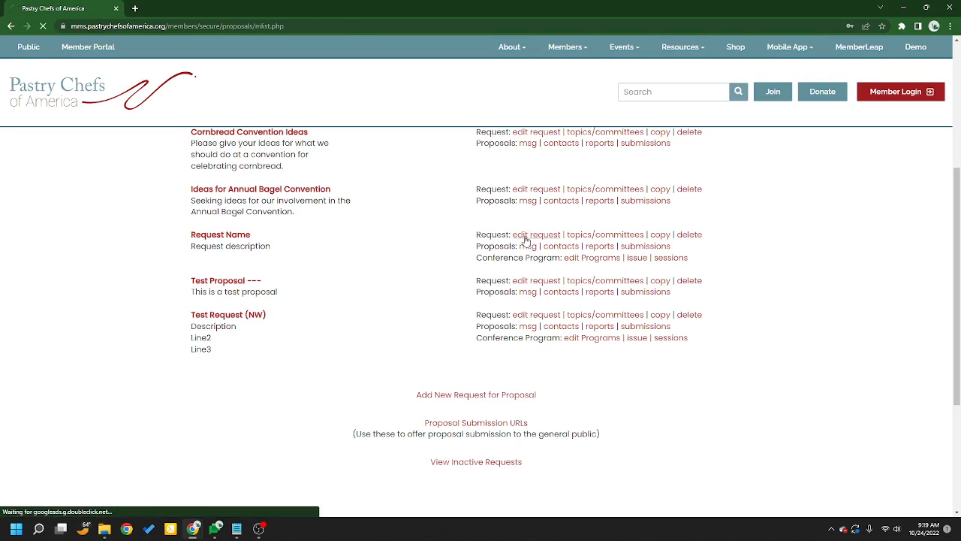
click(536, 233)
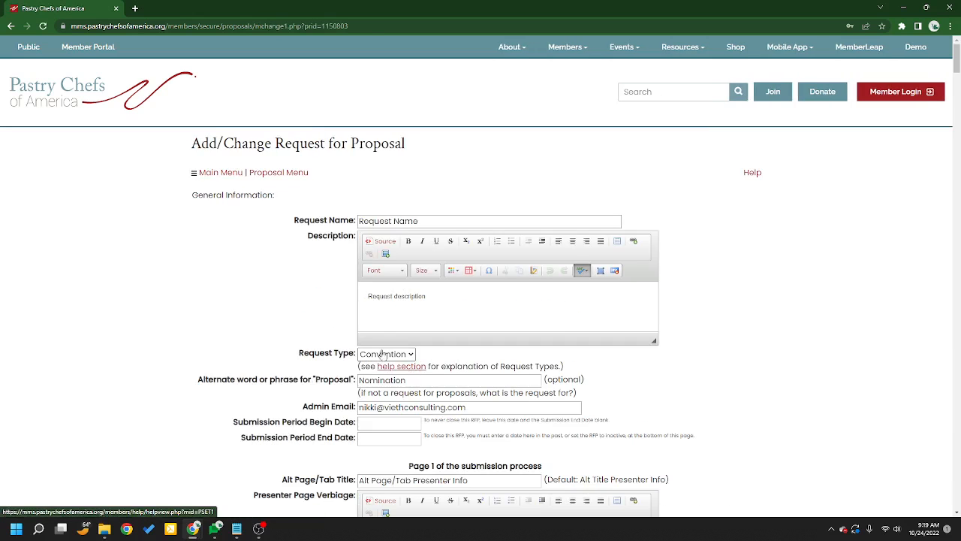
click(386, 354)
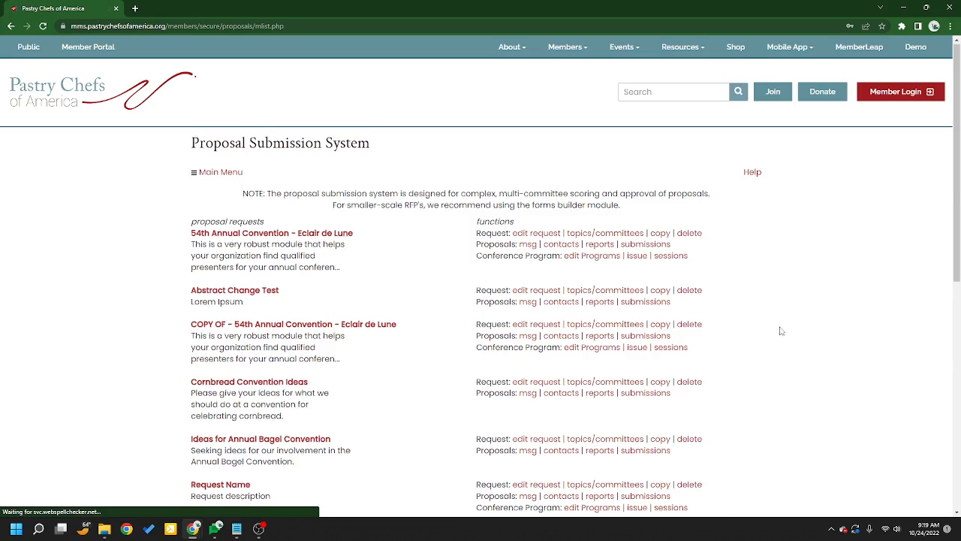
Scroll the New Building Proposal program settings down to the Eclair de Lune Program Header.
scroll(down, 3)
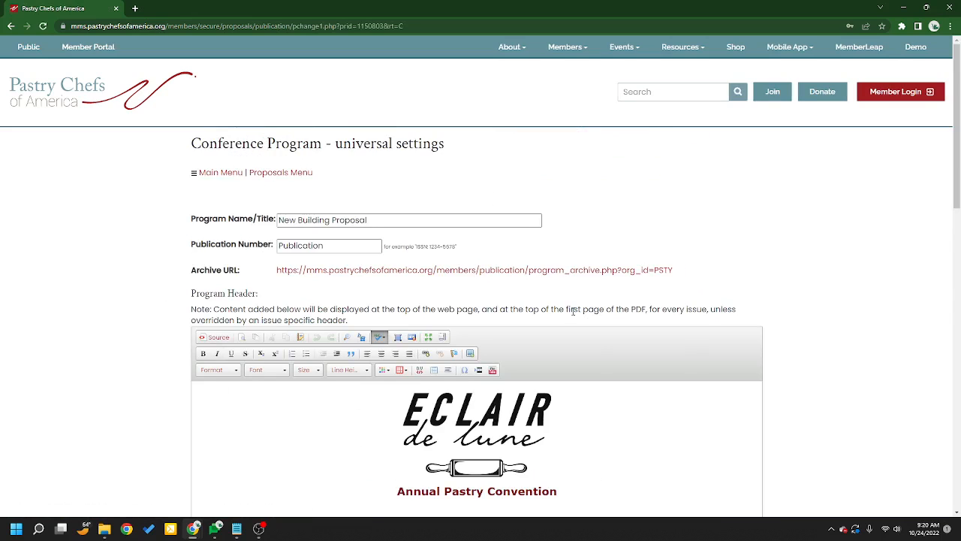
scroll(down, 3)
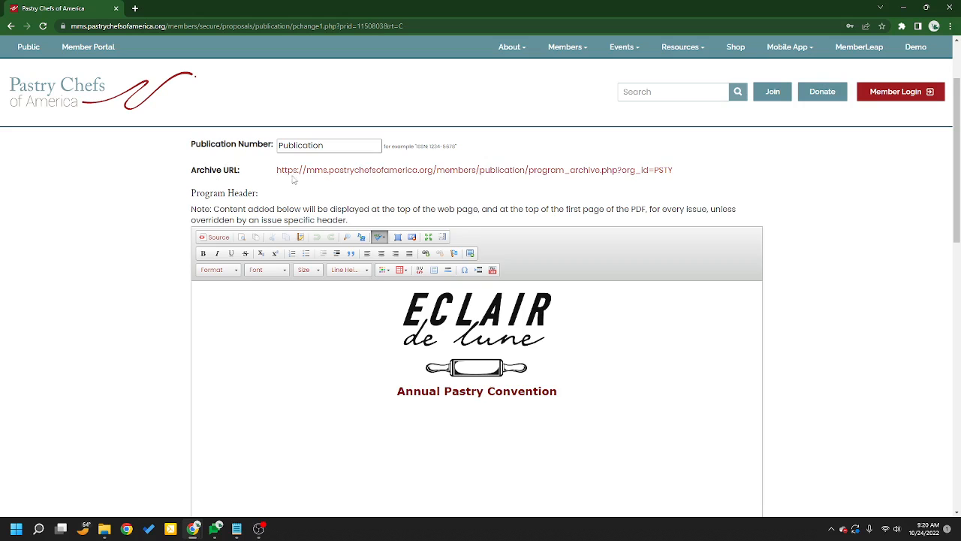
mouse_move(663, 172)
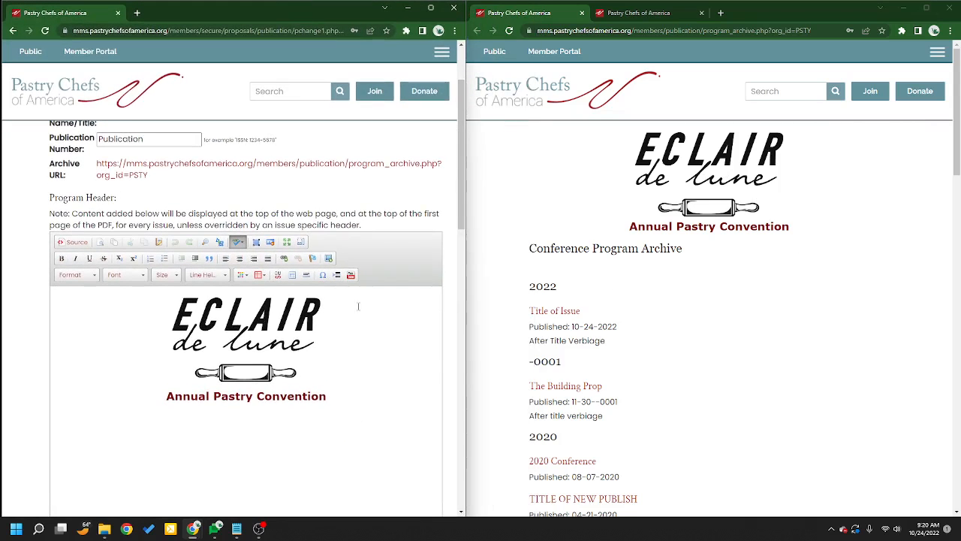
Review the header and footer content beside the public Conference Program Archive by year.
scroll(down, 3)
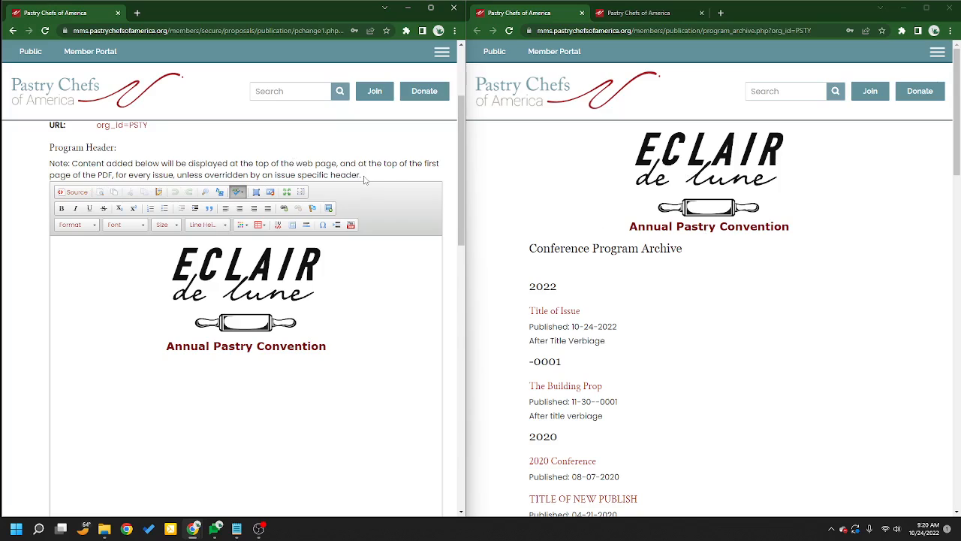
mouse_move(797, 241)
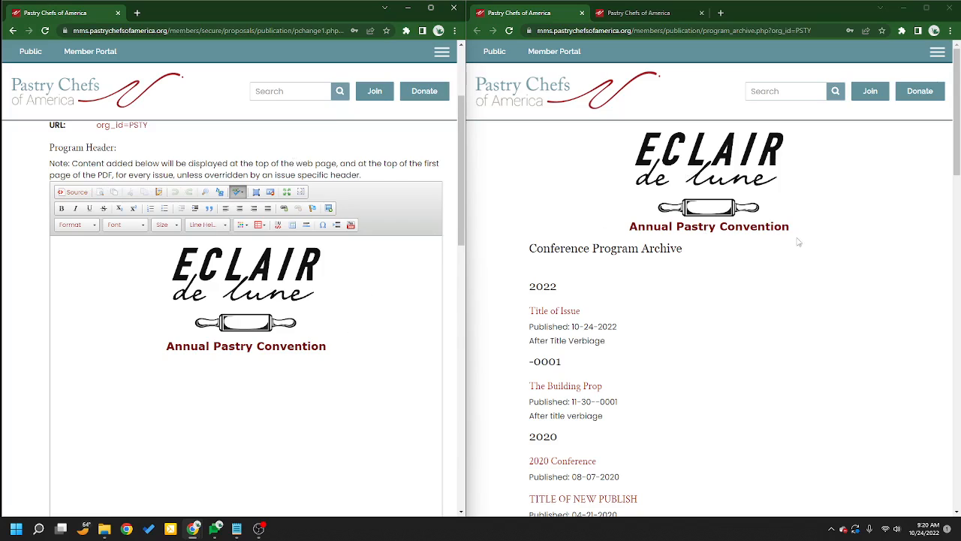
mouse_move(748, 197)
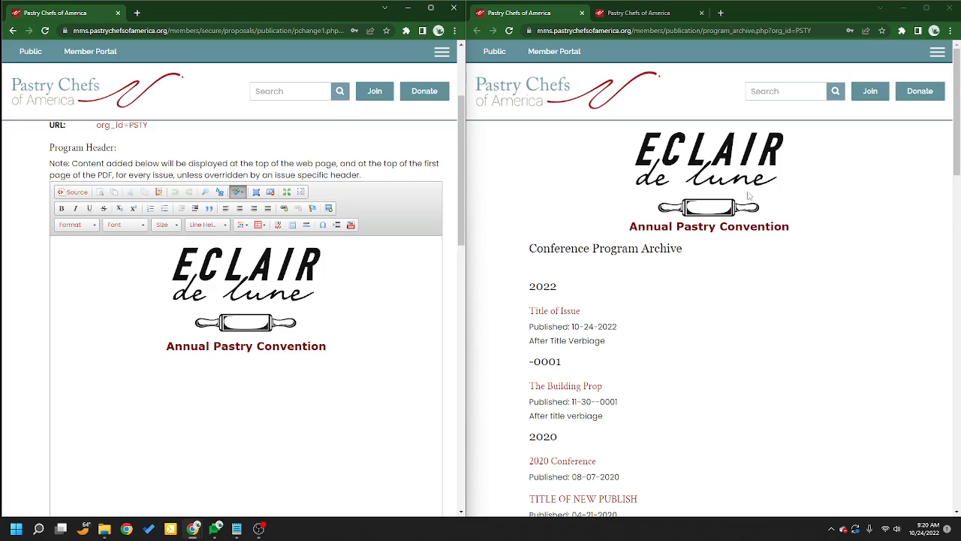
mouse_move(547, 316)
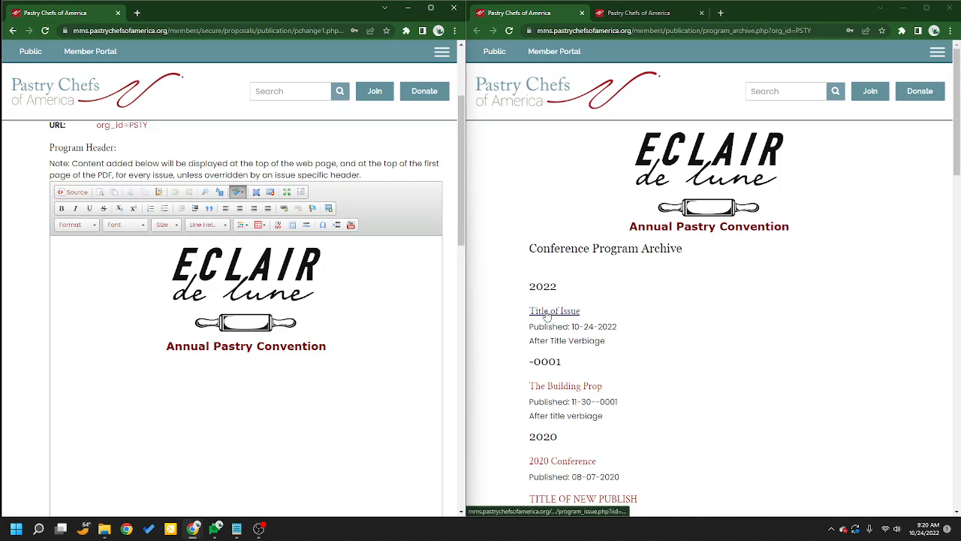
scroll(down, 3)
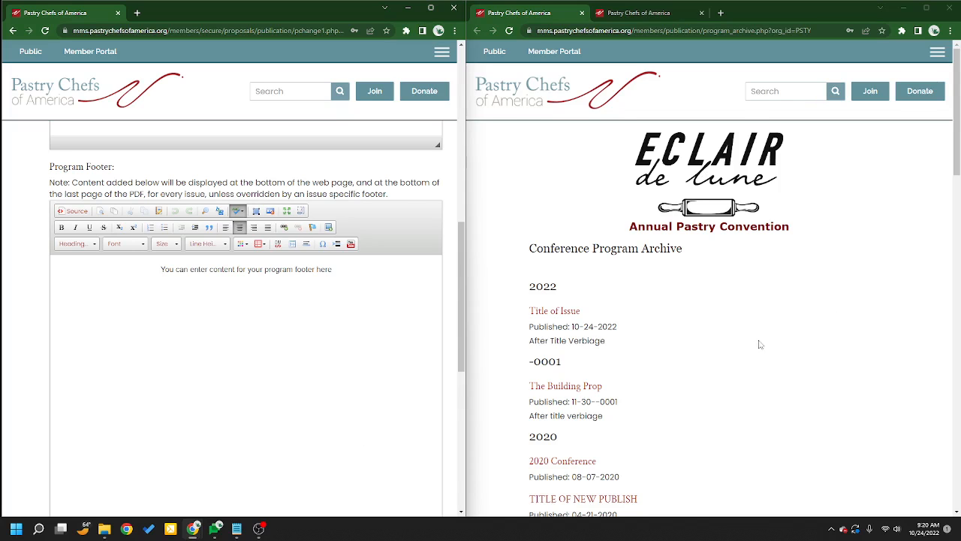
scroll(down, 3)
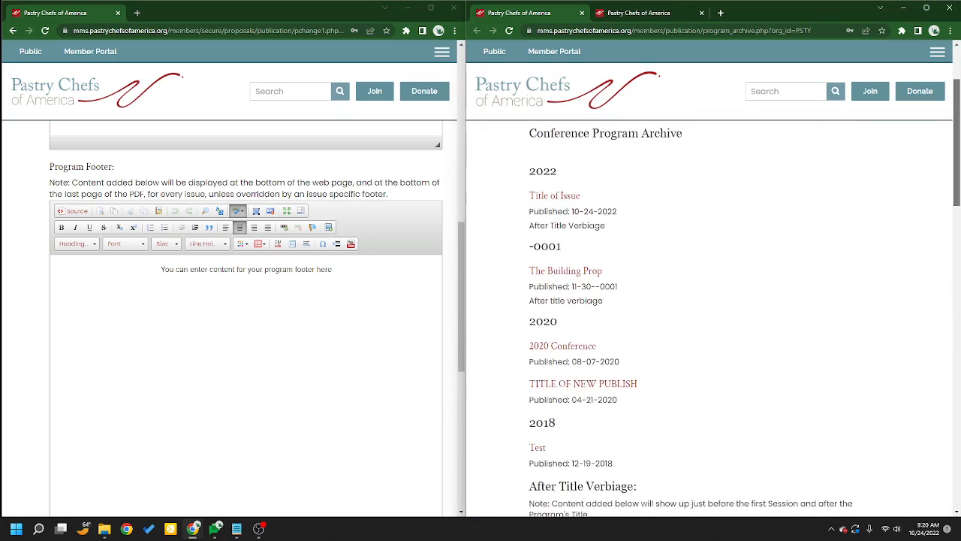
scroll(down, 3)
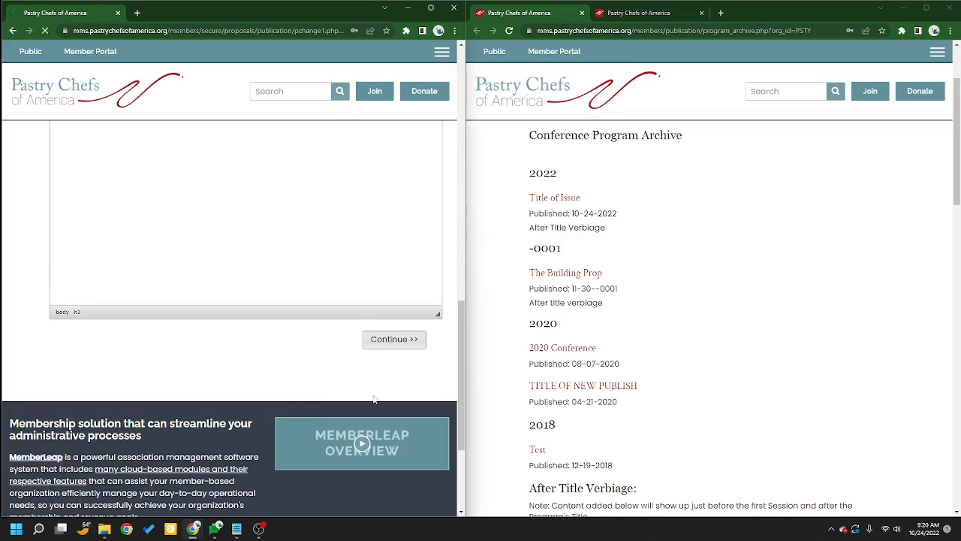
Submit the universal program settings with Continue >> and return to the proposal list.
click(394, 339)
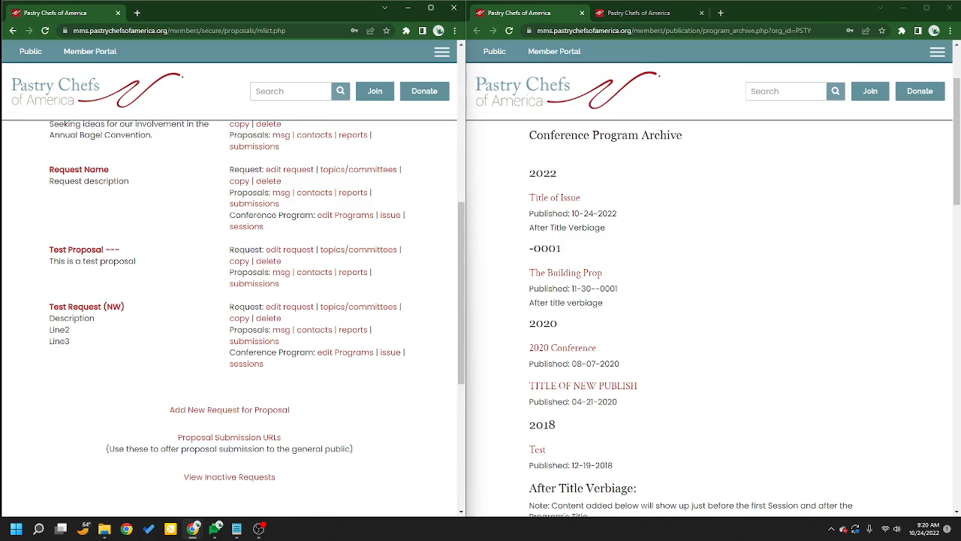
mouse_move(135, 173)
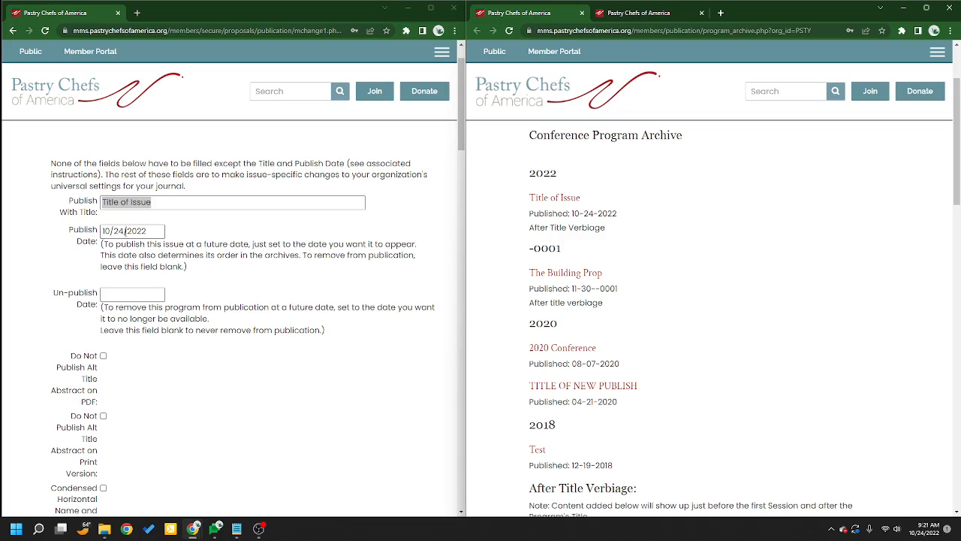
mouse_move(579, 312)
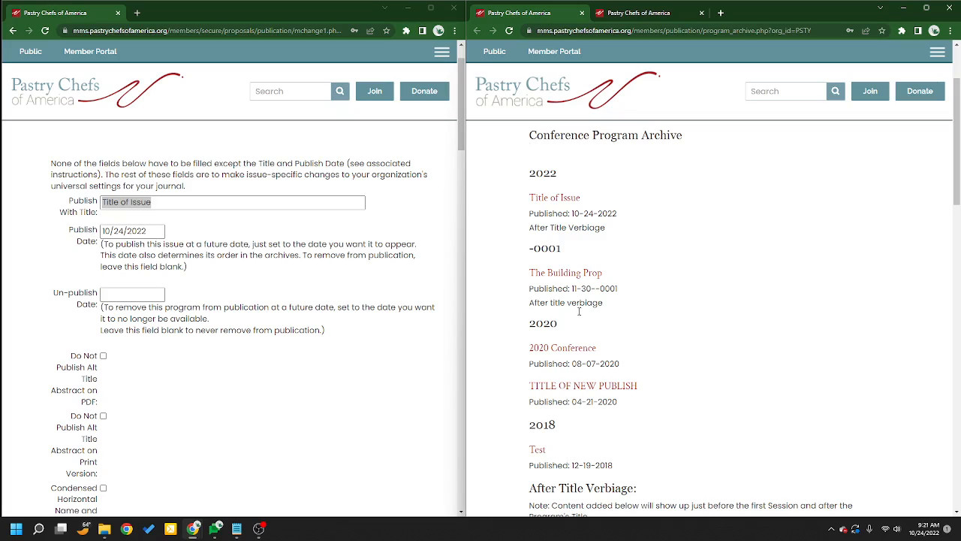
mouse_move(547, 204)
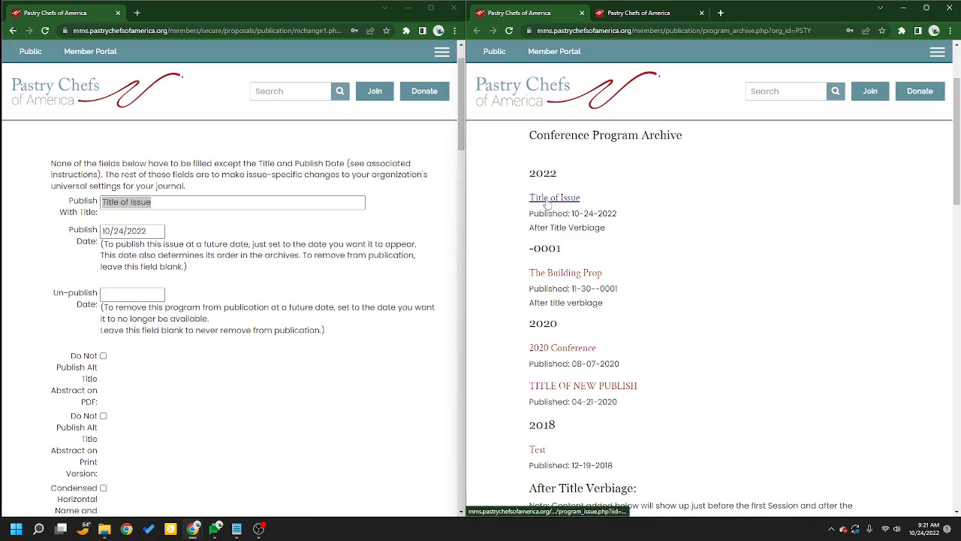
Keep 10/24/2022 as the publish date and leave the un-publish date blank.
click(131, 231)
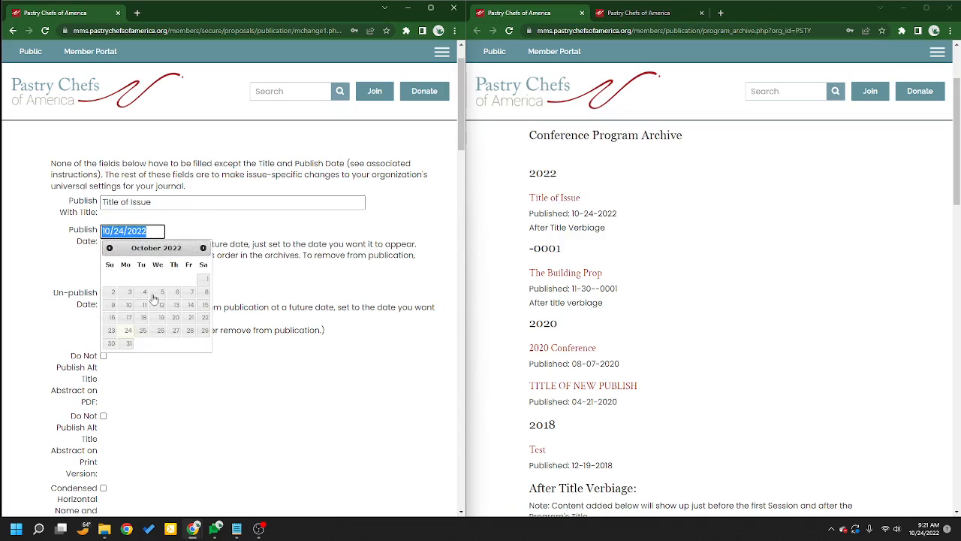
click(428, 268)
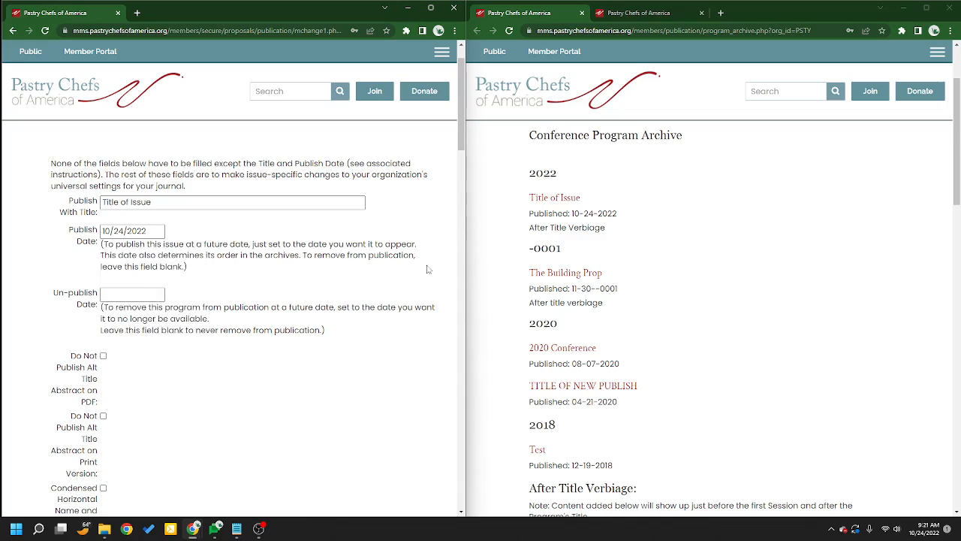
mouse_move(356, 202)
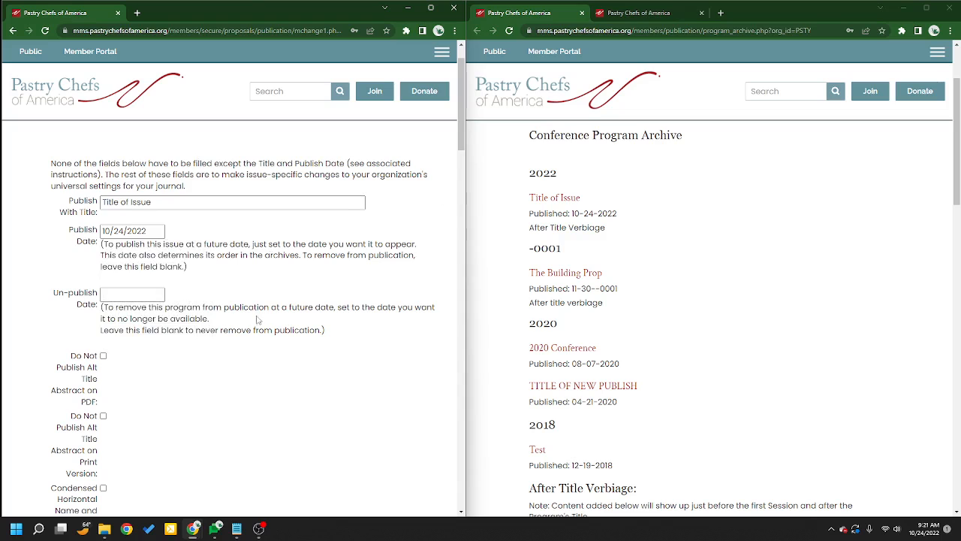
scroll(down, 3)
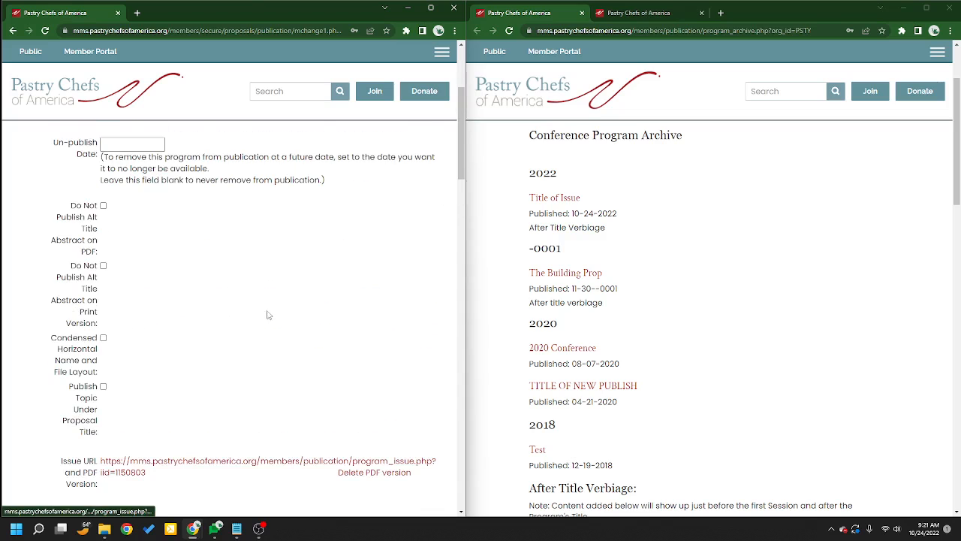
scroll(down, 3)
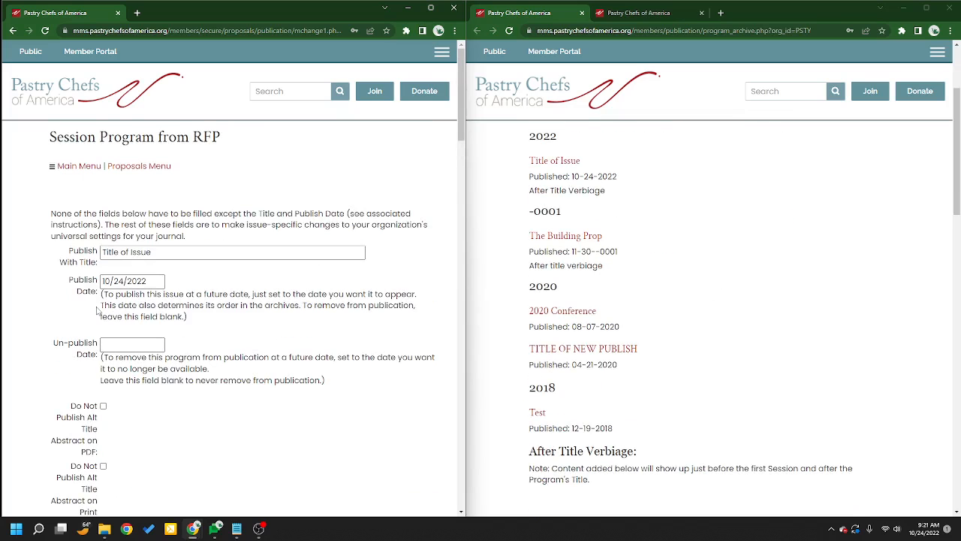
click(133, 344)
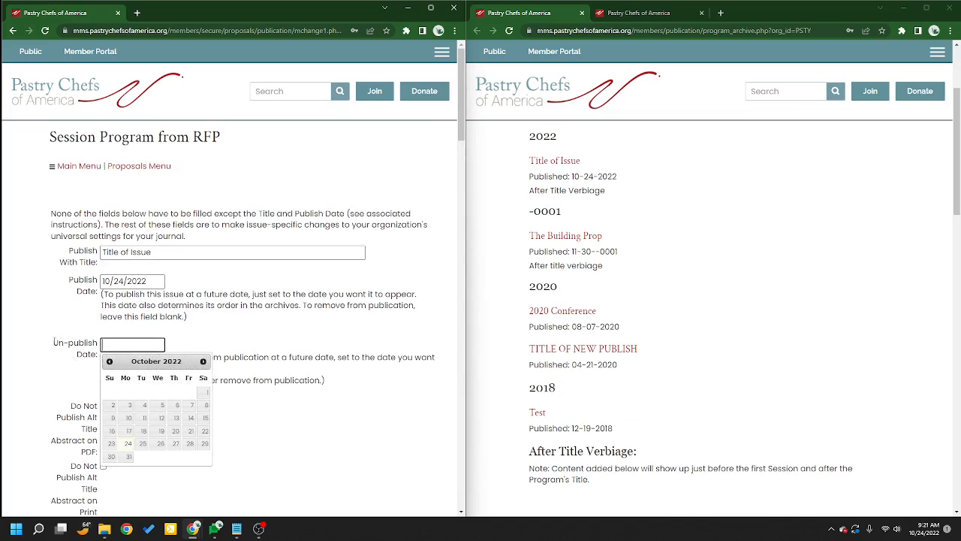
click(296, 345)
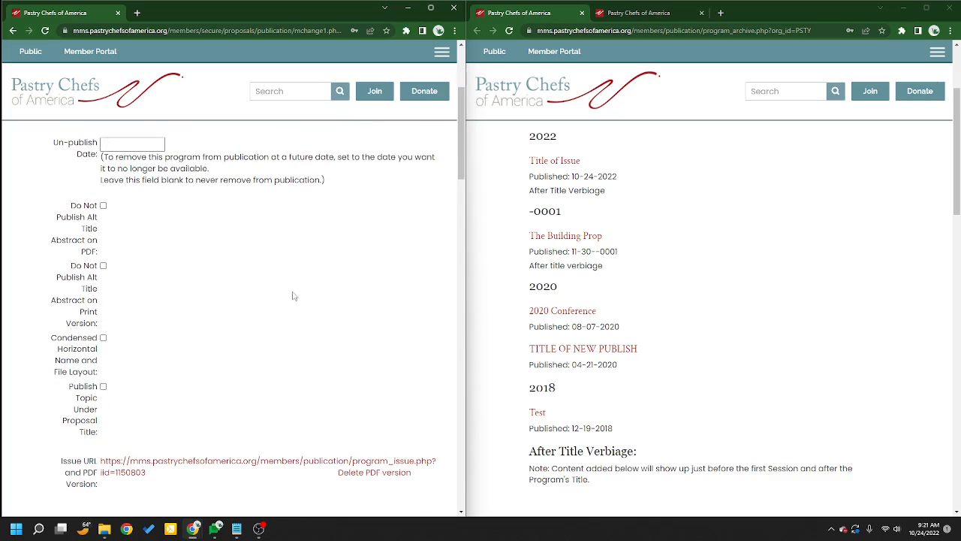
Scroll the form to Program Header and preview the live Title of Issue page.
scroll(down, 3)
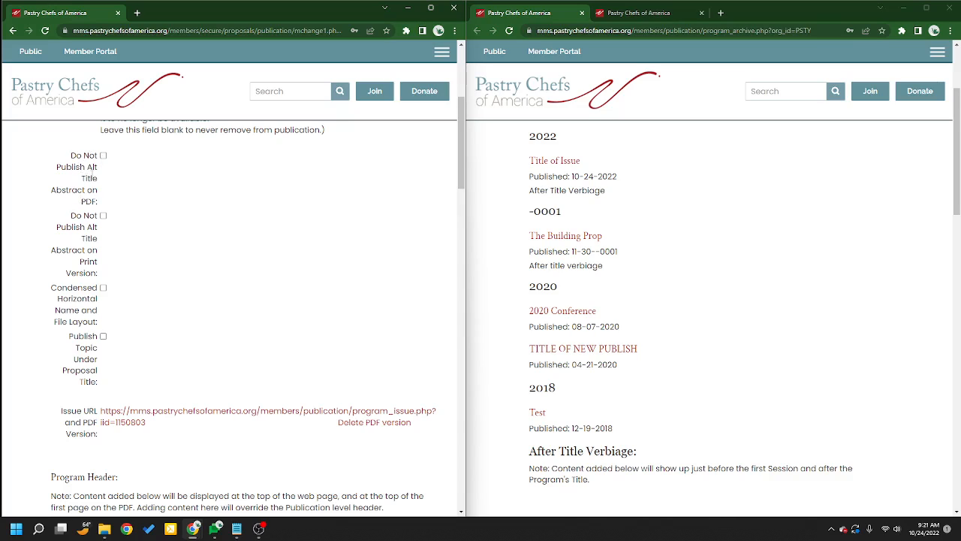
mouse_move(262, 273)
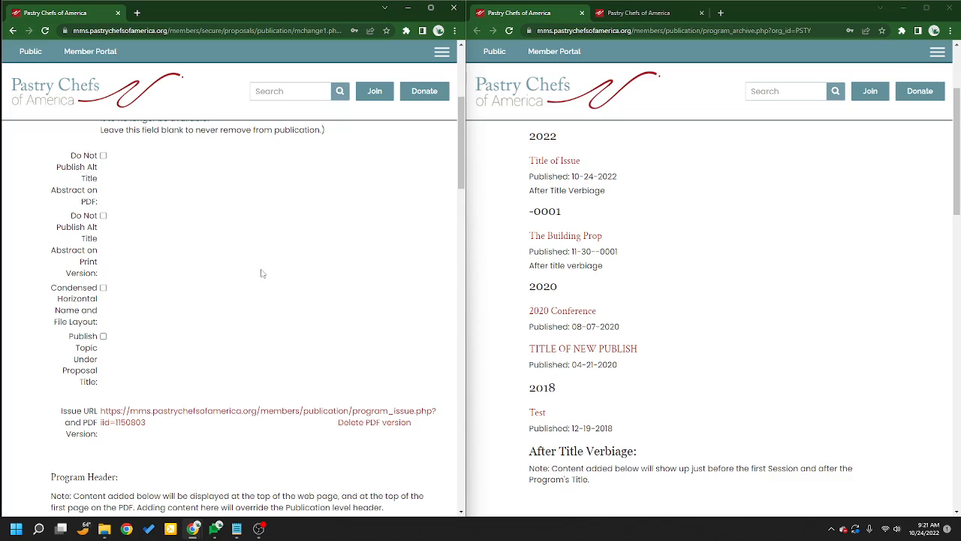
scroll(down, 3)
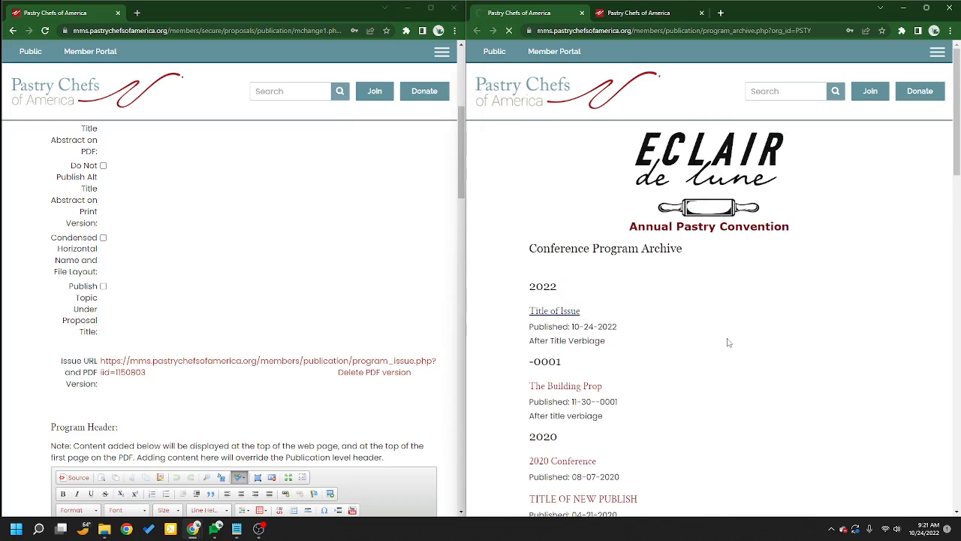
click(555, 311)
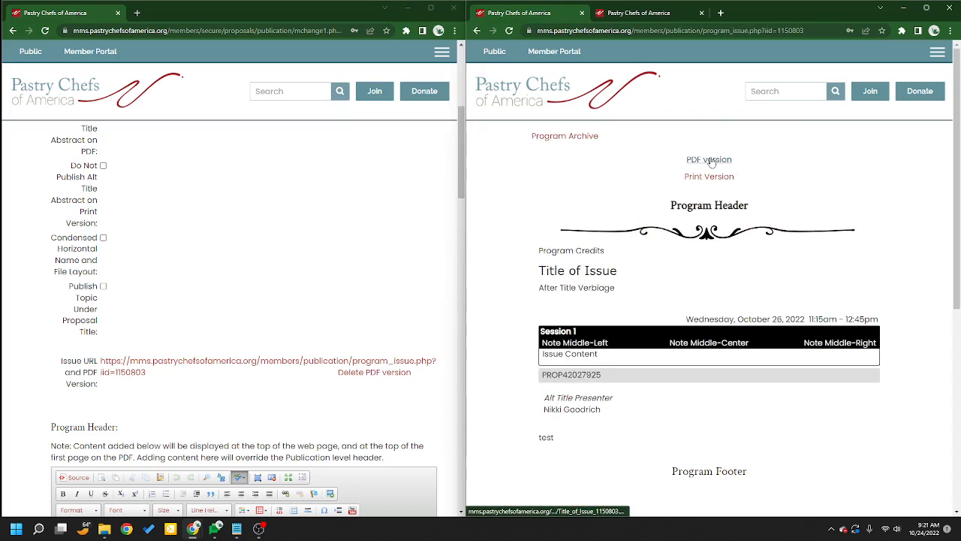
scroll(down, 3)
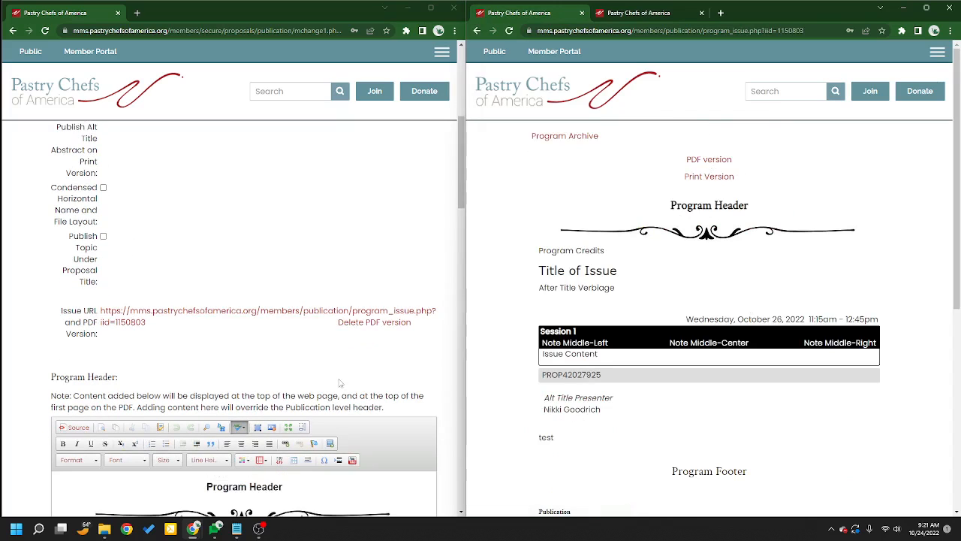
mouse_move(118, 223)
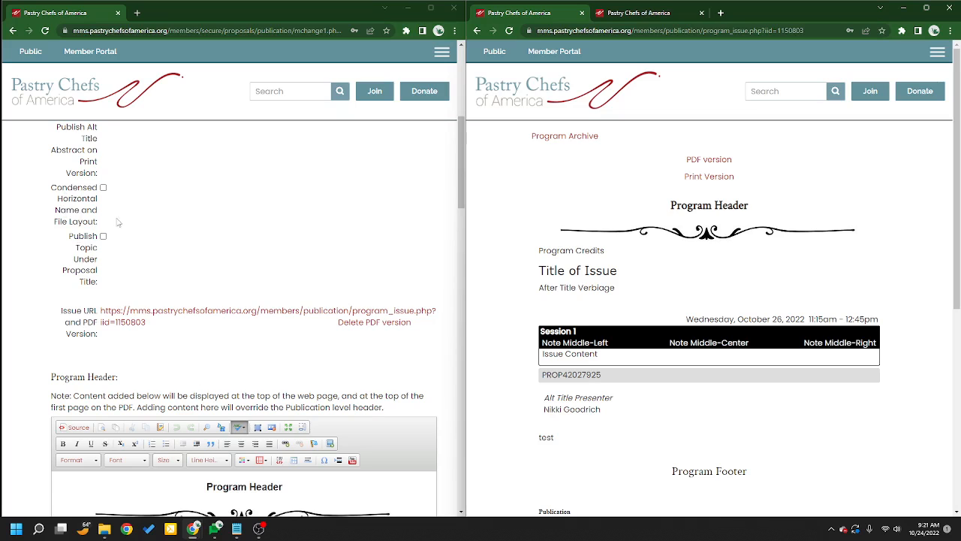
scroll(down, 3)
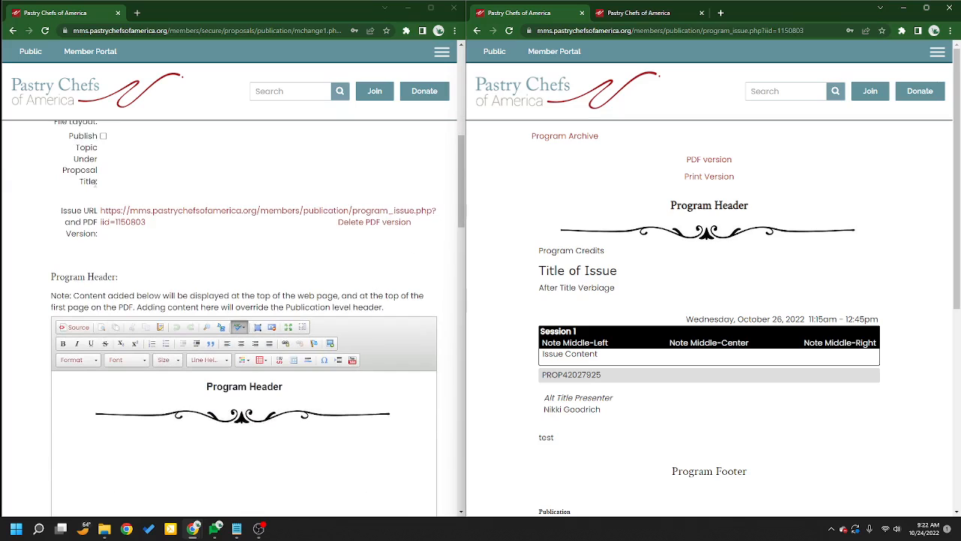
scroll(down, 3)
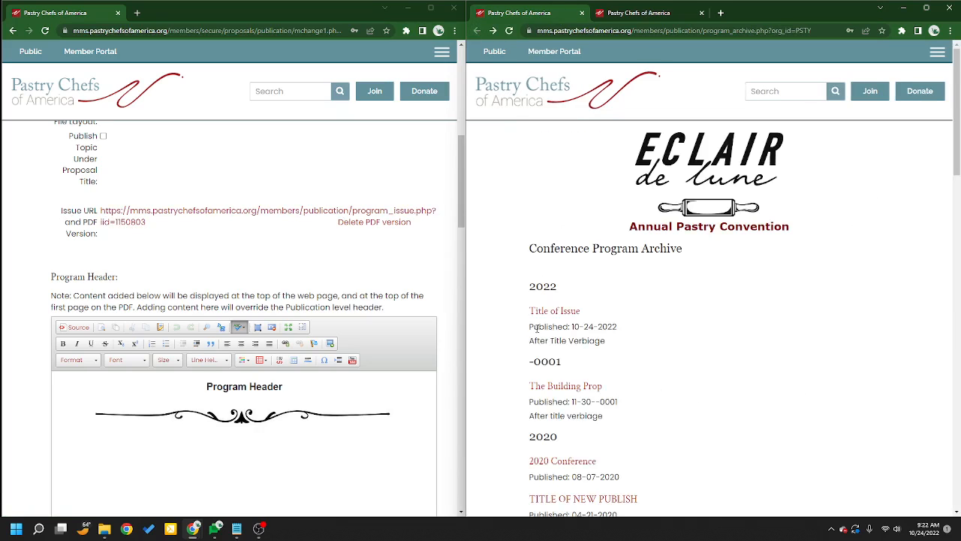
Reopen the Title of Issue page in its own tab and scroll the form to Program Footer.
double_click(613, 247)
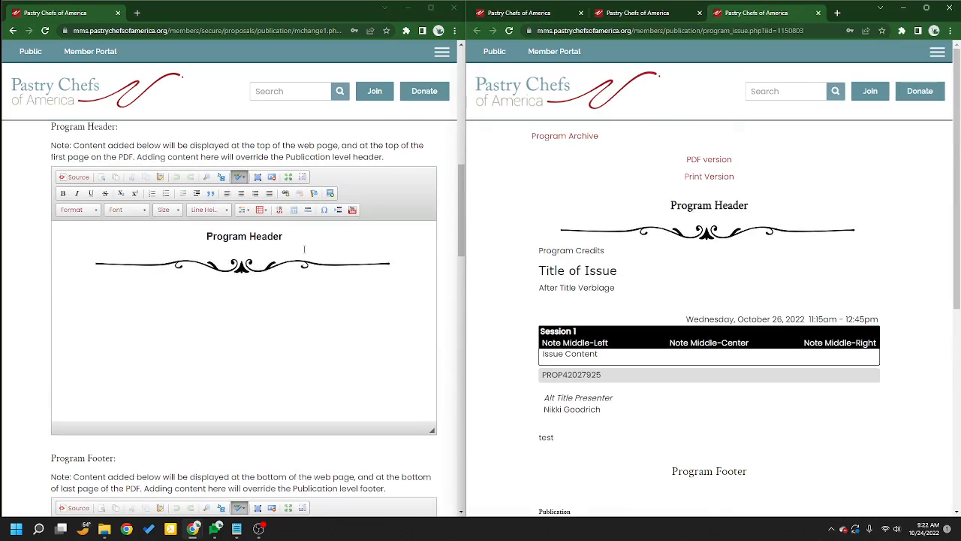
click(564, 136)
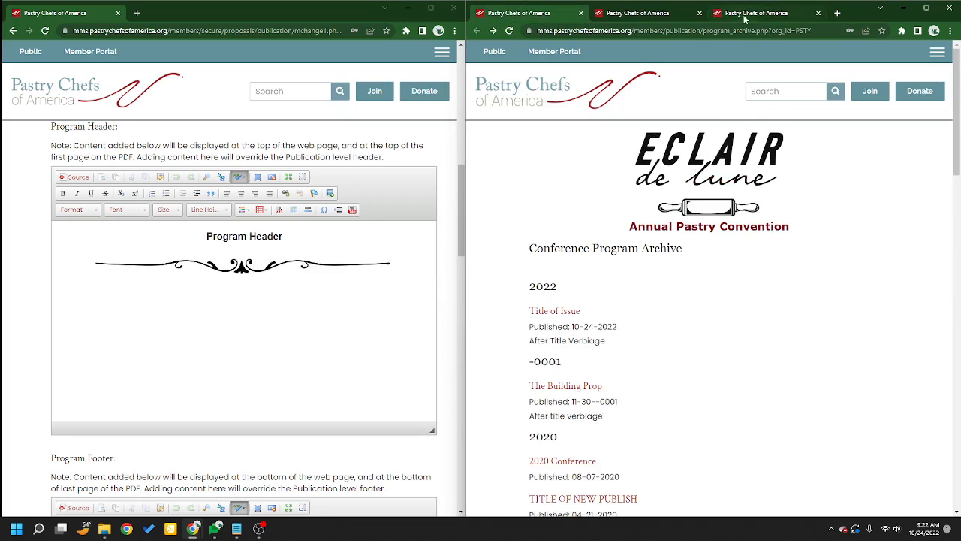
click(554, 310)
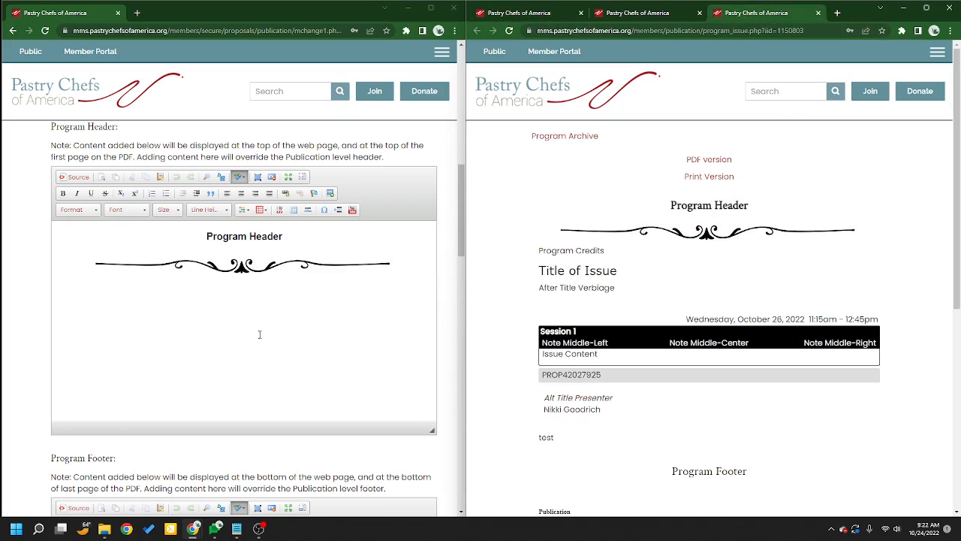
scroll(down, 3)
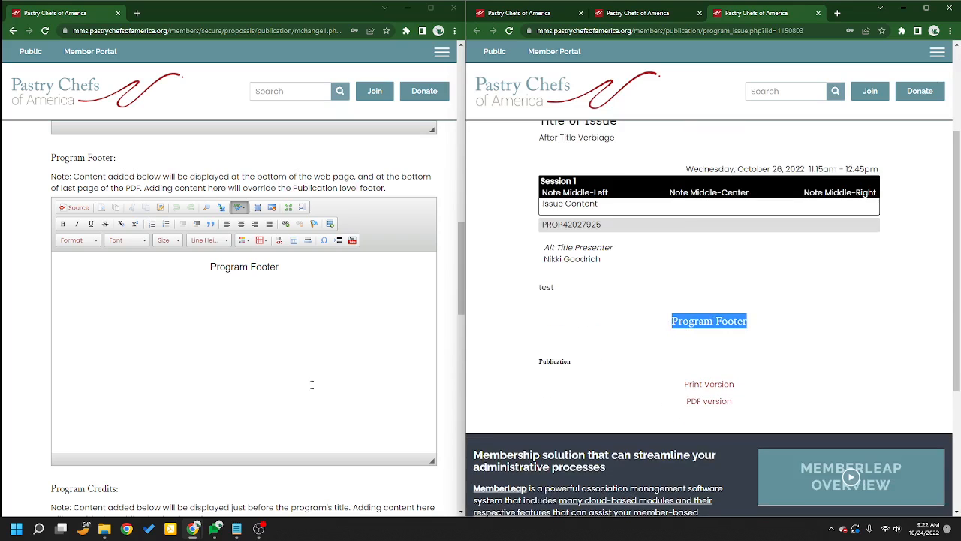
Compare the Program Credits field with the credits line on the live Title of Issue page.
scroll(down, 3)
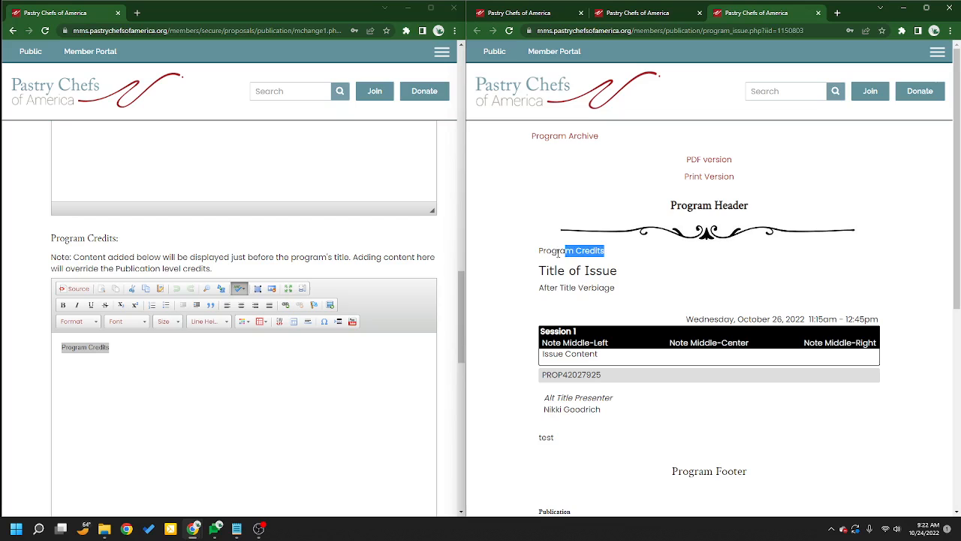
double_click(571, 250)
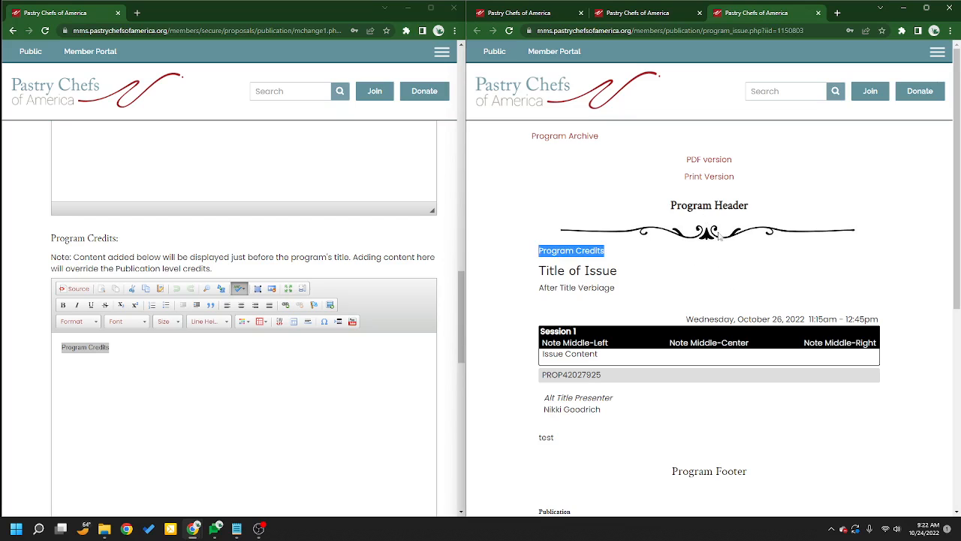
scroll(down, 3)
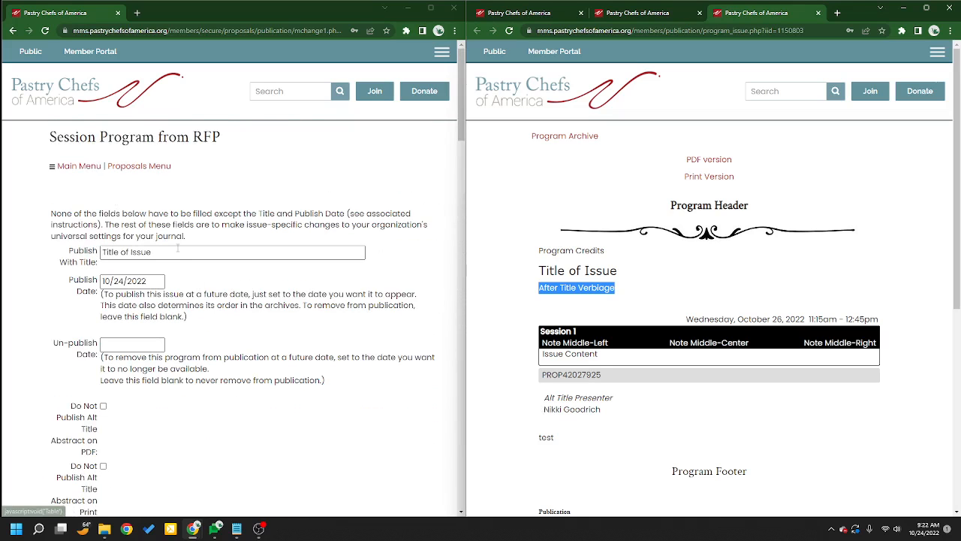
mouse_move(753, 337)
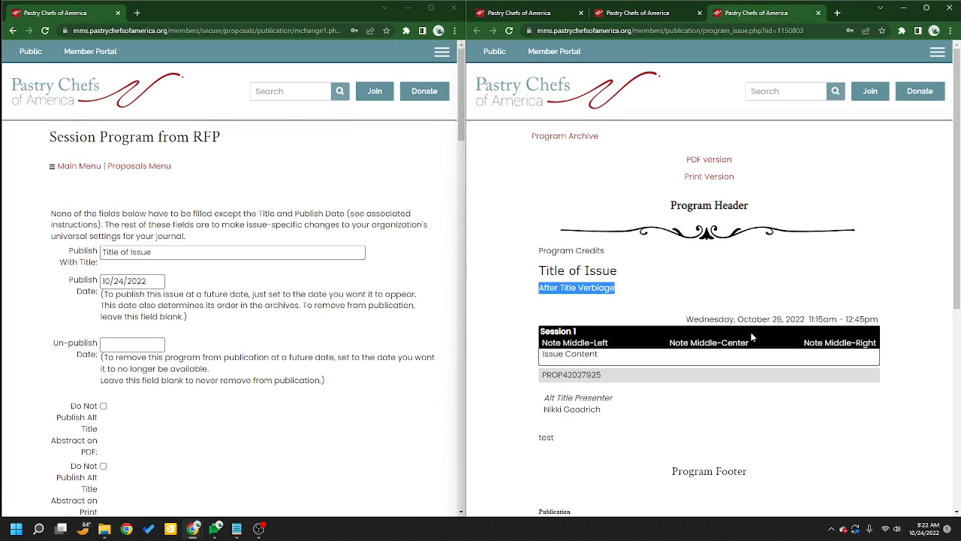
scroll(down, 3)
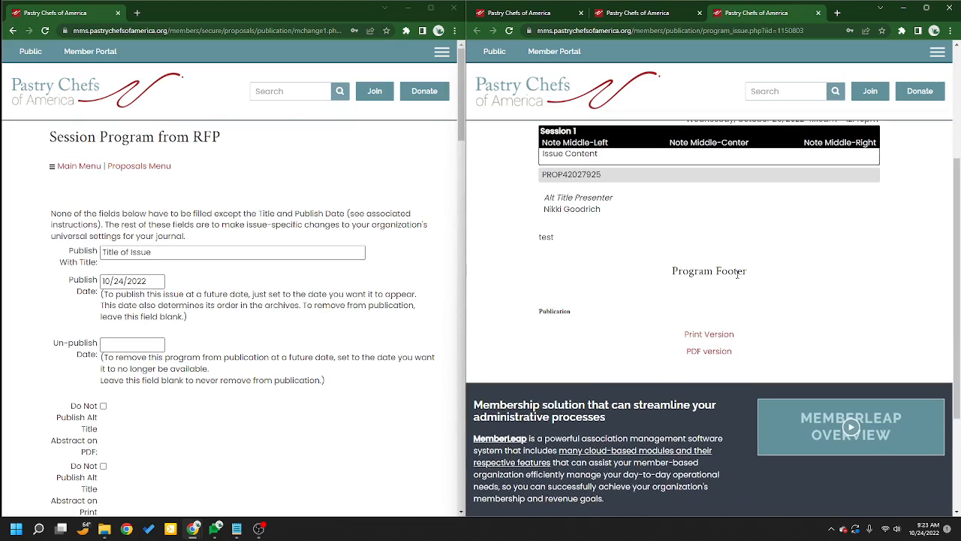
scroll(down, 3)
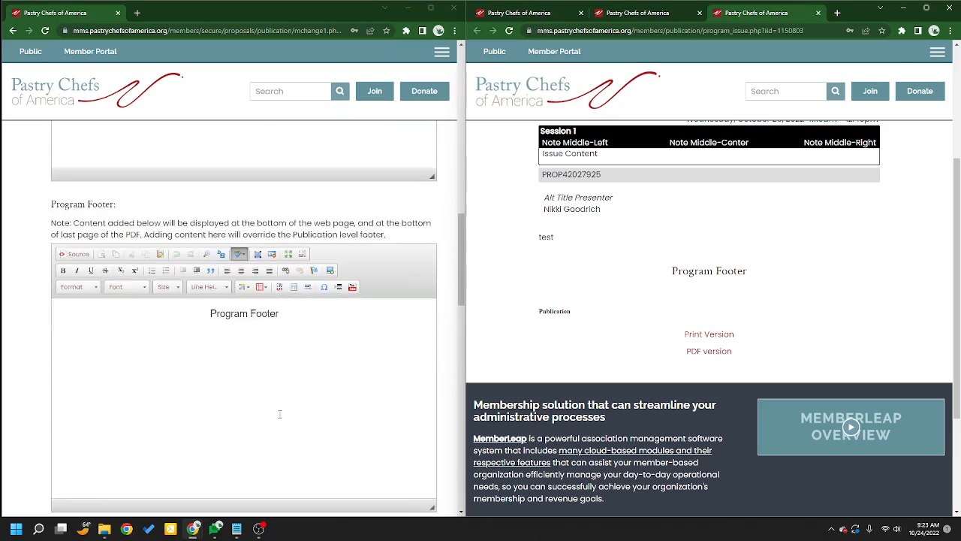
scroll(down, 3)
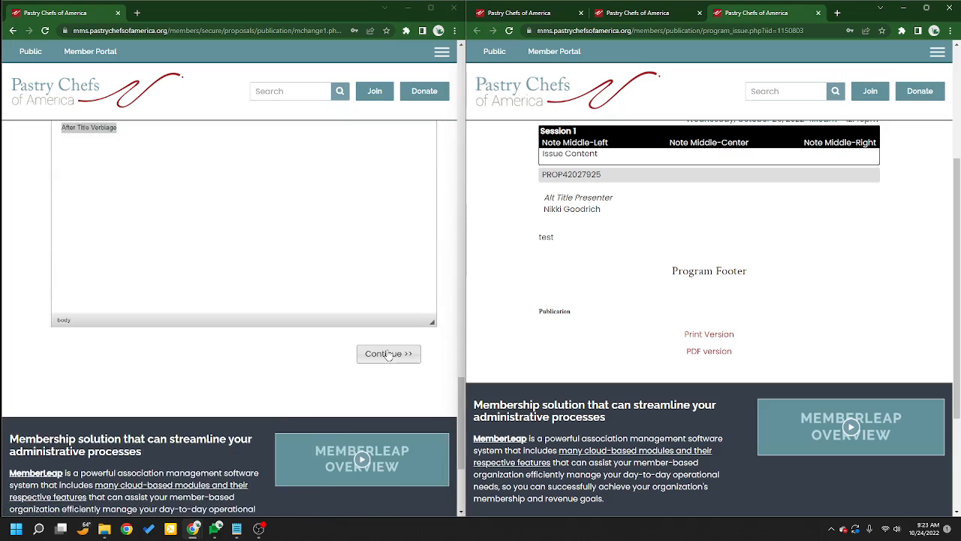
Submit the Session Program form and scroll Publish Articles from RFP, showing Session 1 and PROP42027925.
click(387, 354)
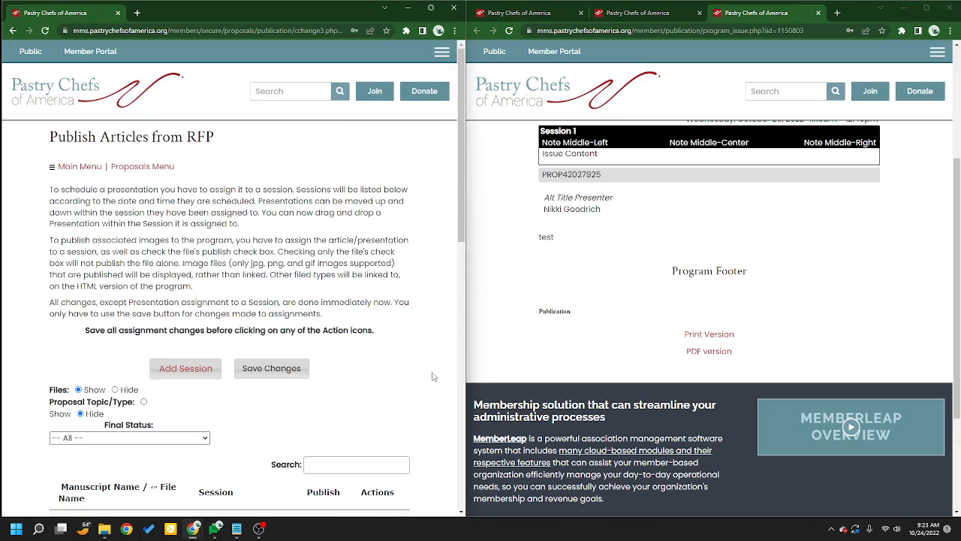
scroll(down, 3)
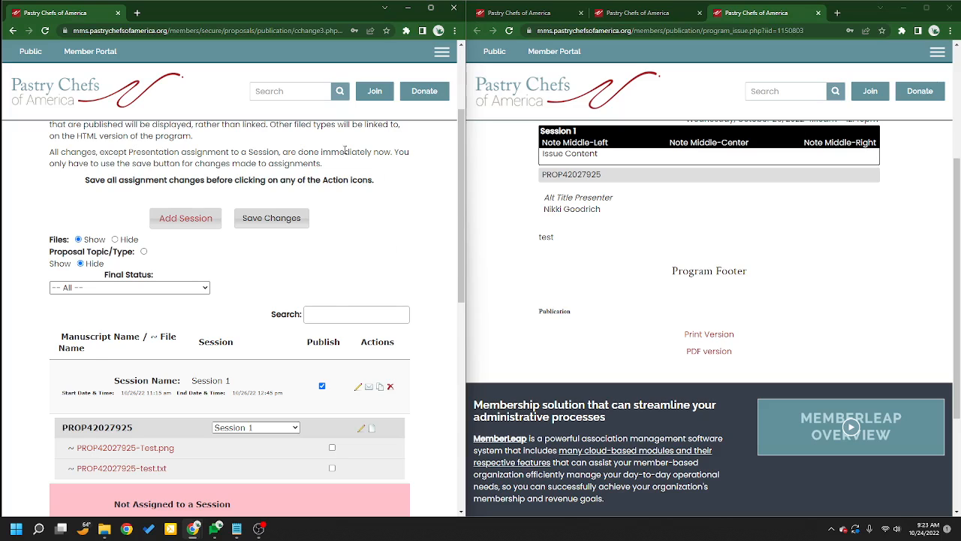
scroll(down, 3)
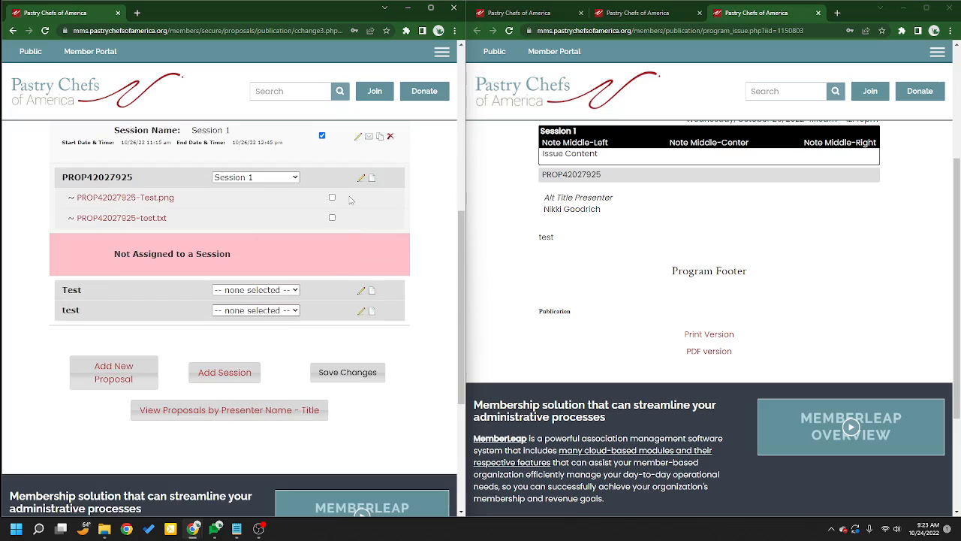